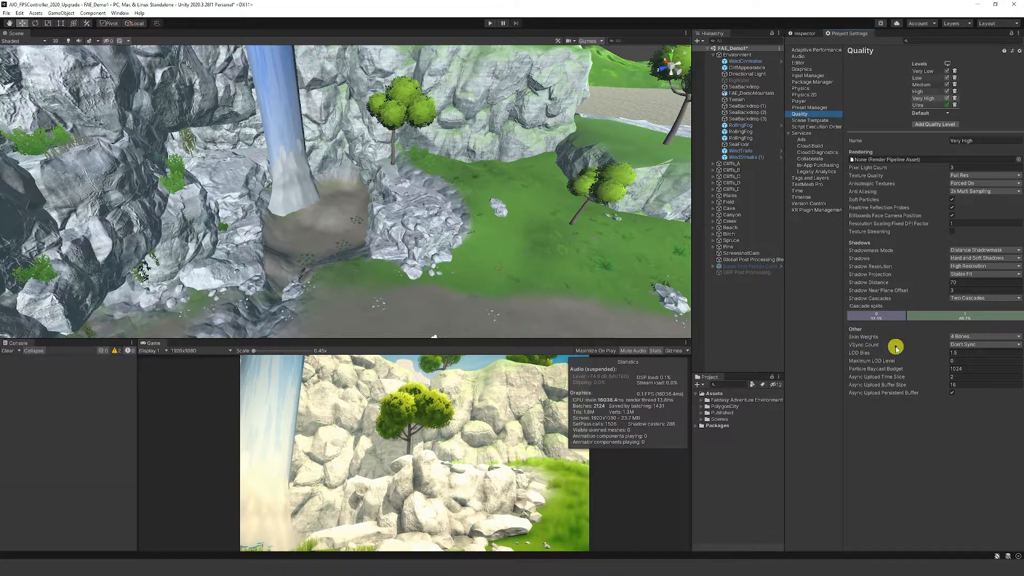
Keep VSync Count at Don't Sync in the Very High quality level.
left_click(985, 344)
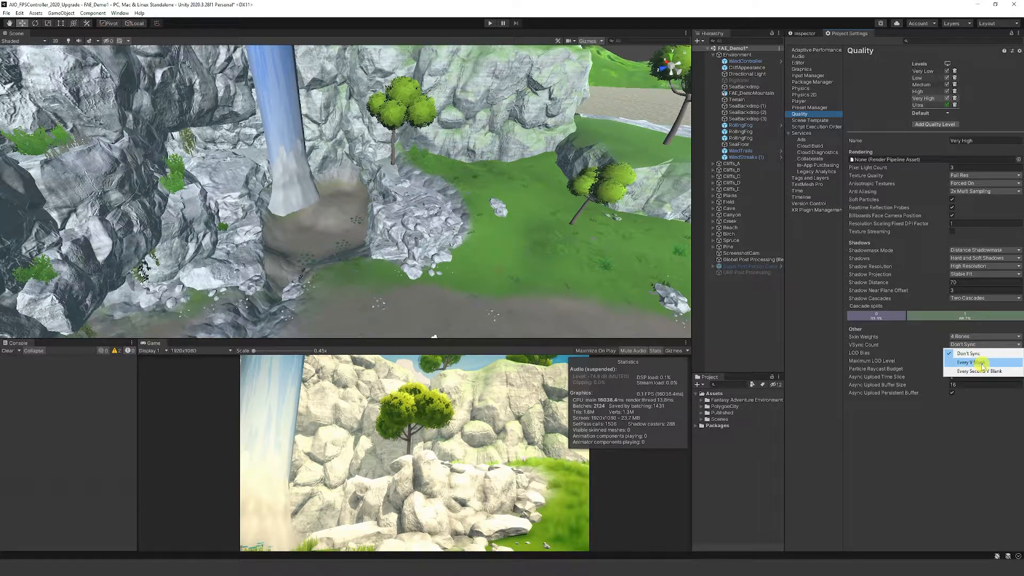
left_click(954, 353)
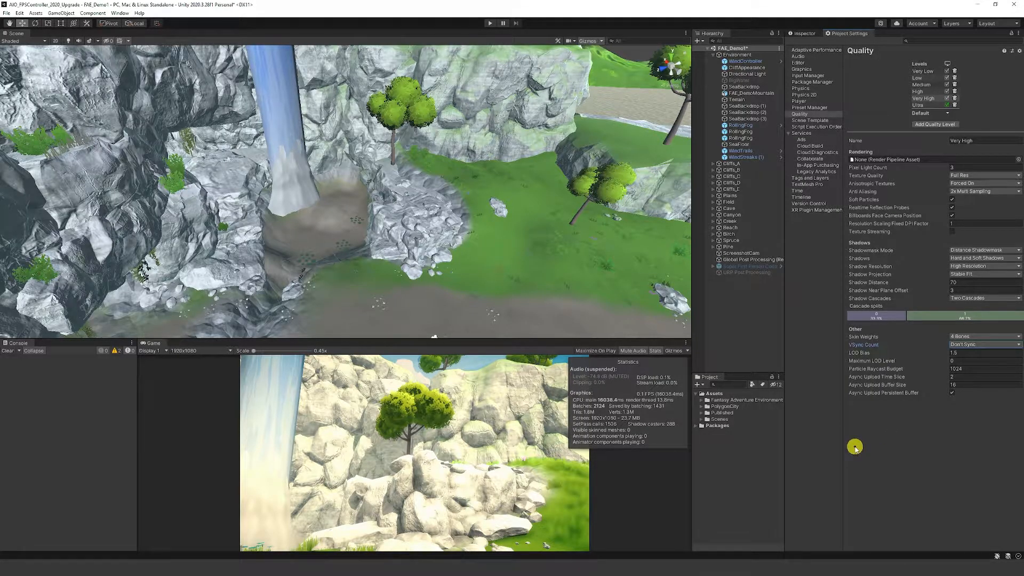
mouse_move(742, 433)
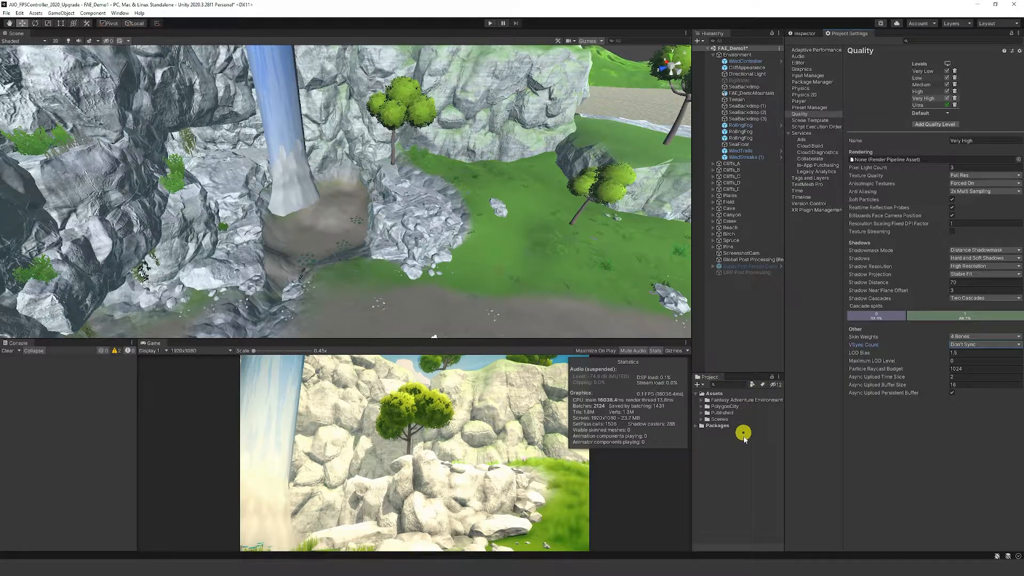
mouse_move(725, 486)
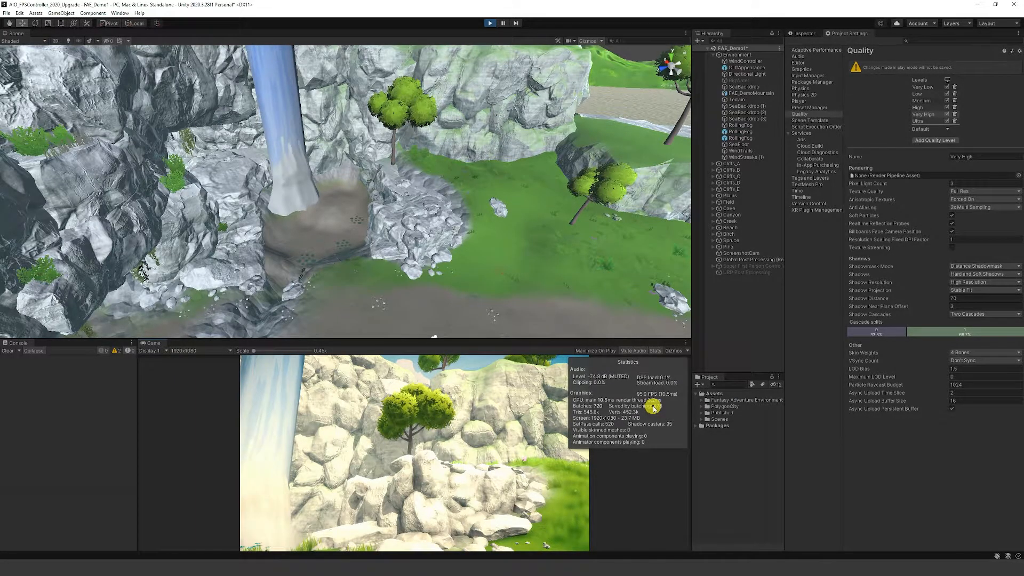
Stop the scene, create a C# script named FPSCap in Assets and edit it.
left_click(489, 23)
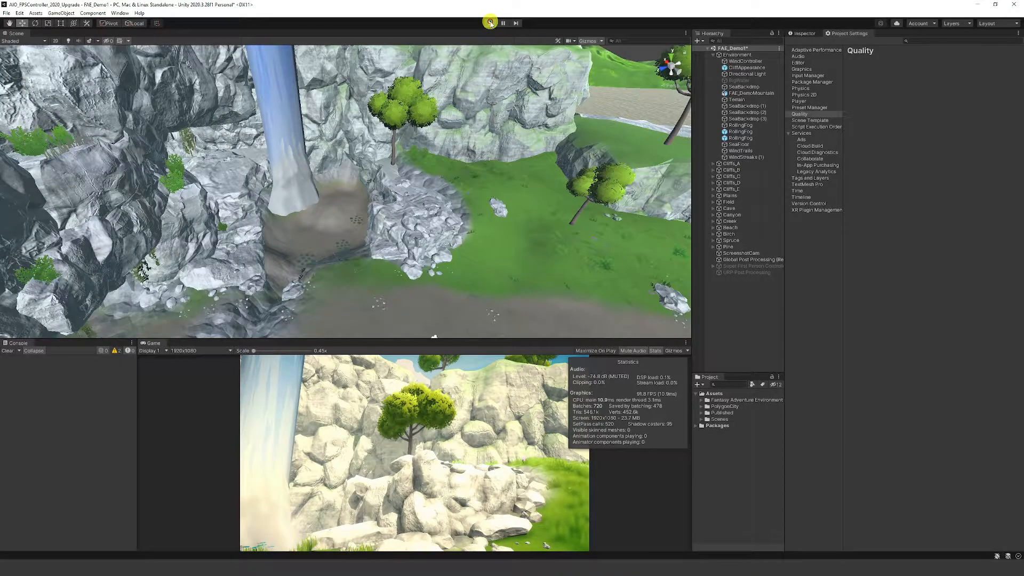
right_click(718, 399)
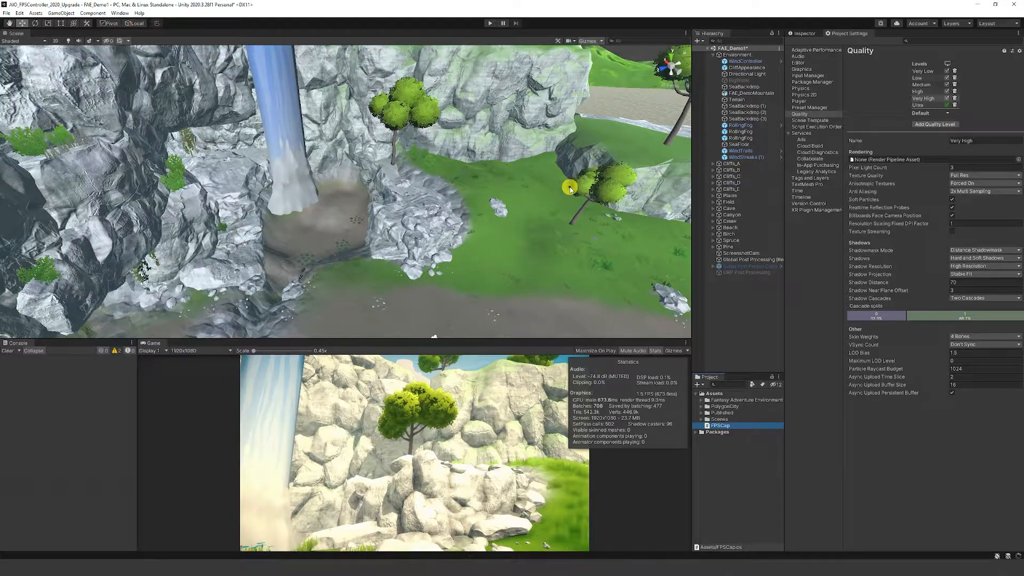
double_click(720, 425)
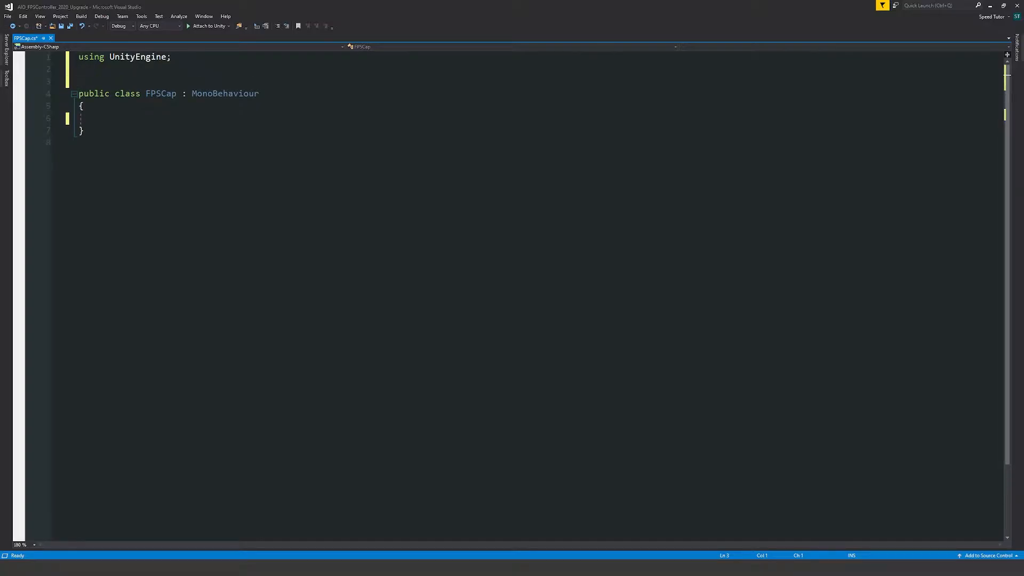
Mark the FPSCap class with the [ExecuteInEditMode] attribute.
type("[]")
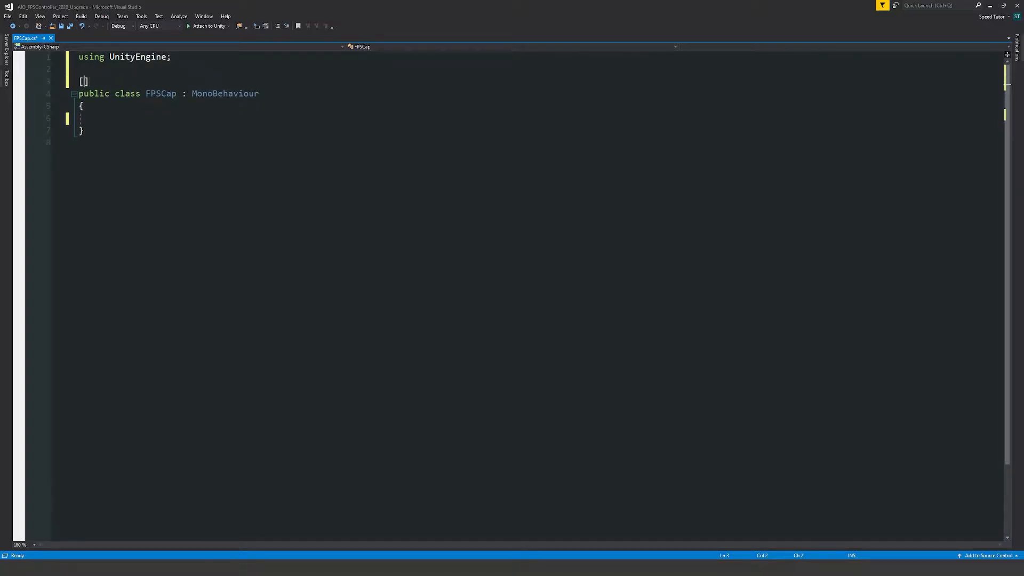
type("ex")
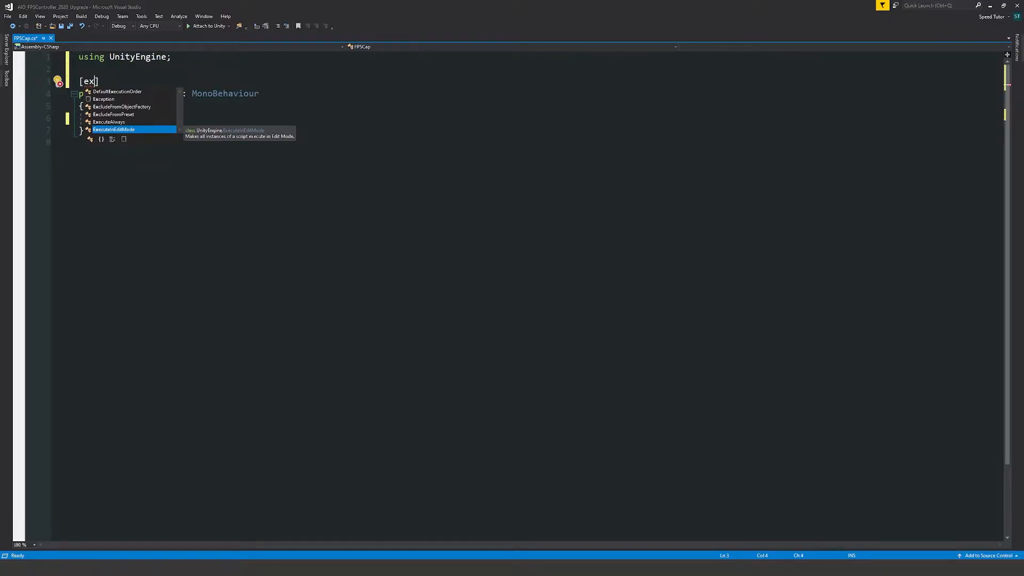
key("Tab")
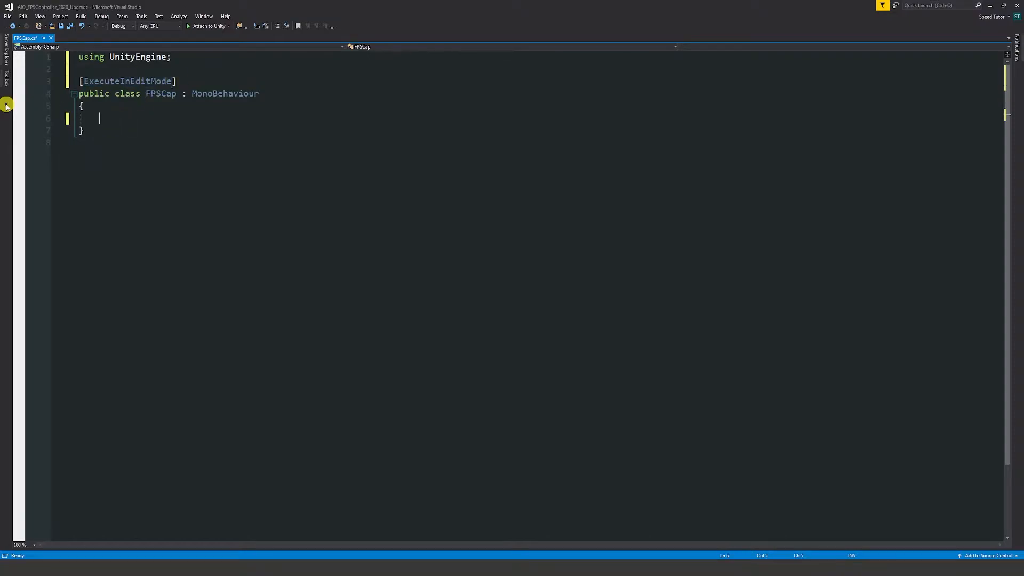
Declare [SerializeField] private int frameRate = 60; and begin the Start method.
type("[SerializeField]")
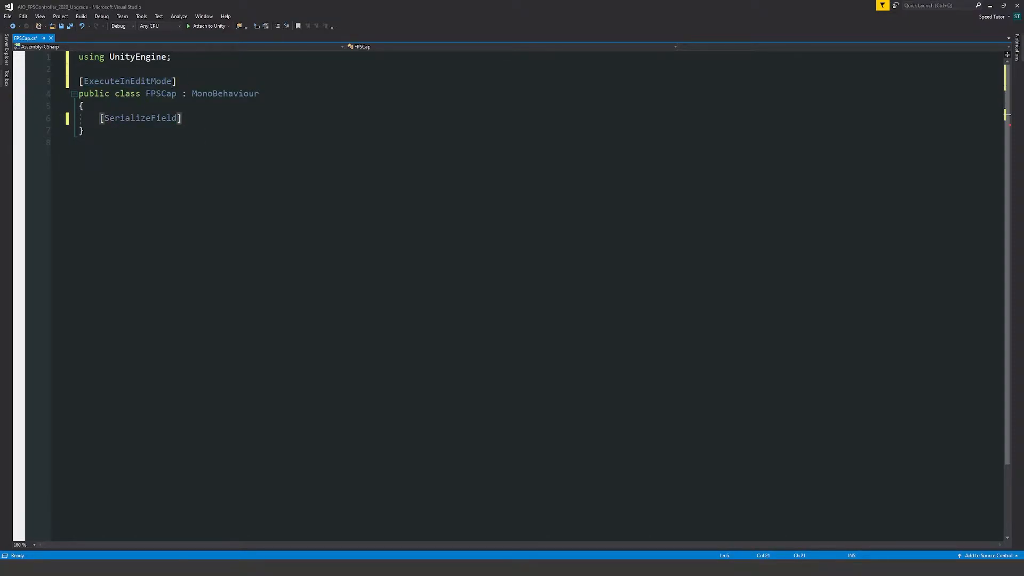
type("private int f")
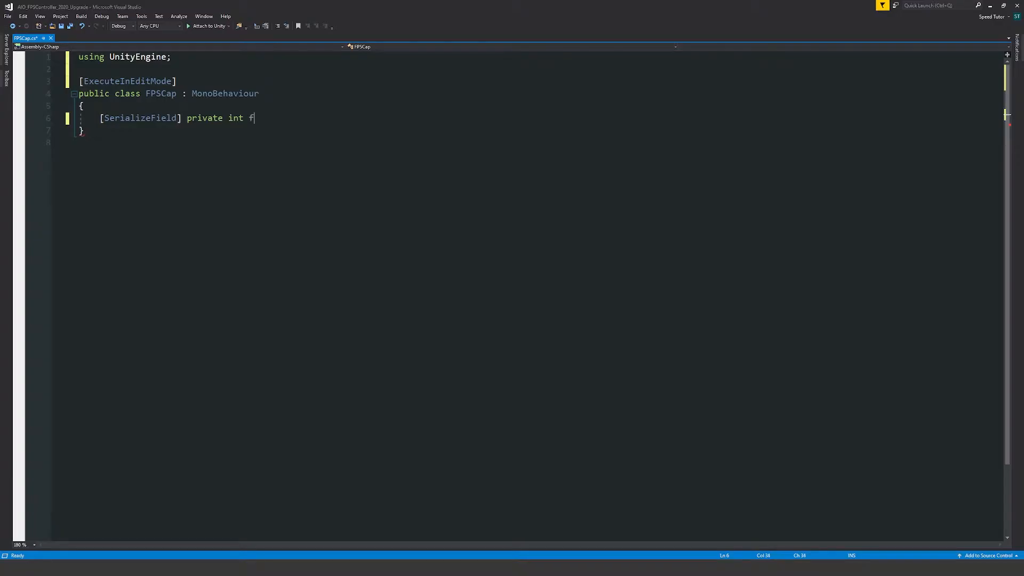
type("rameRate = 6")
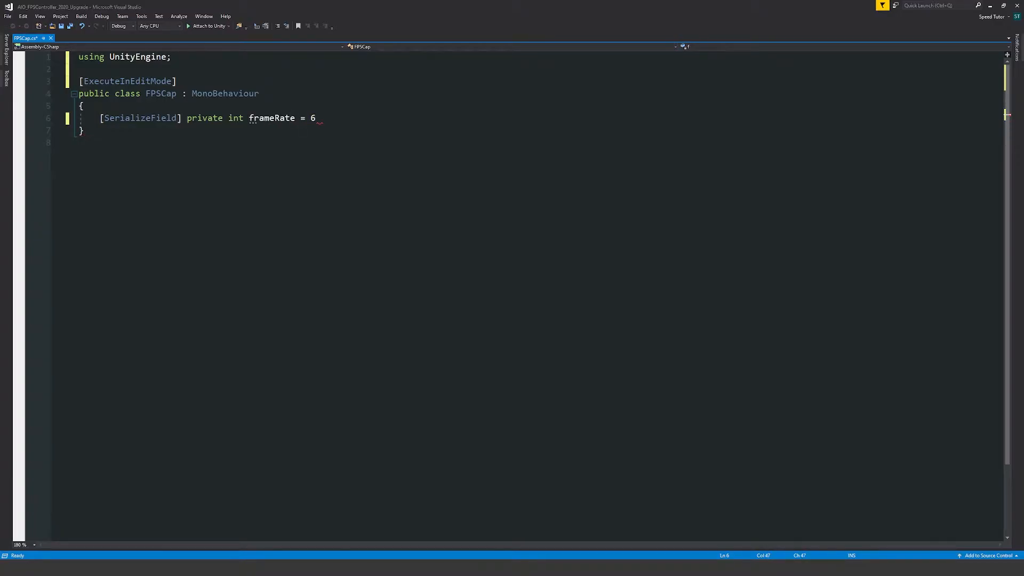
type("0;")
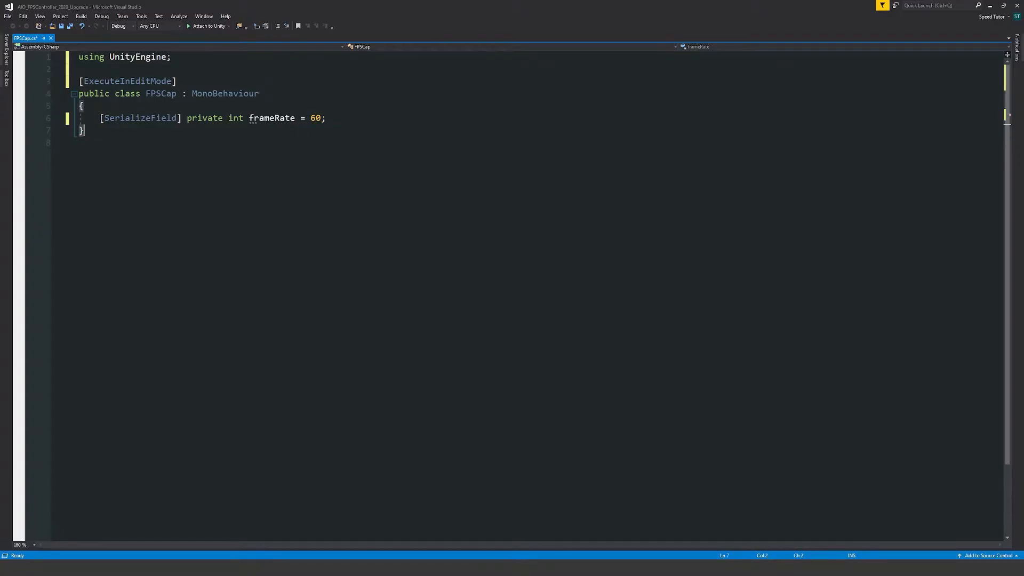
type("void Start(")
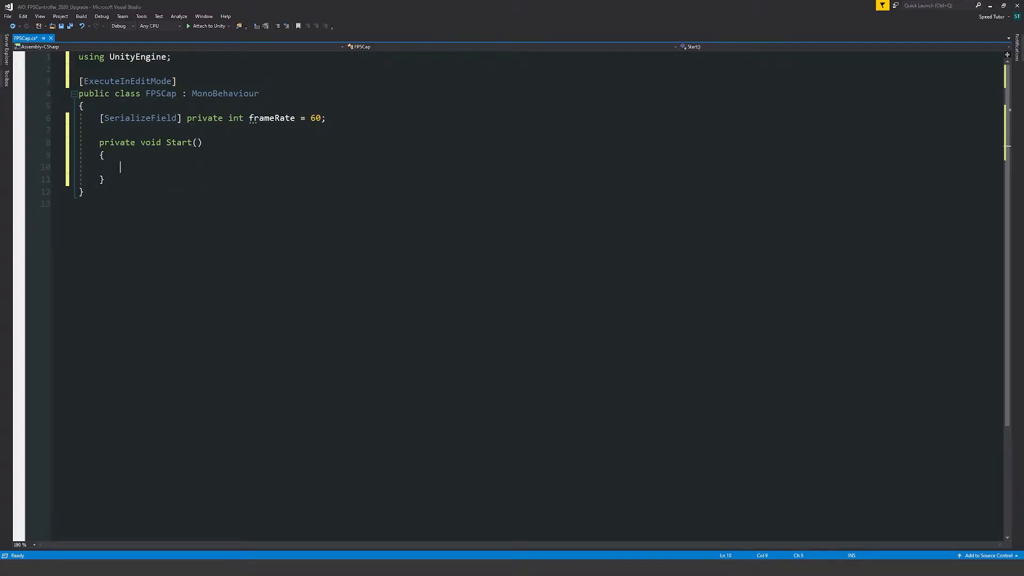
Wrap the Start body in a #if UNITY_EDITOR block.
type("i")
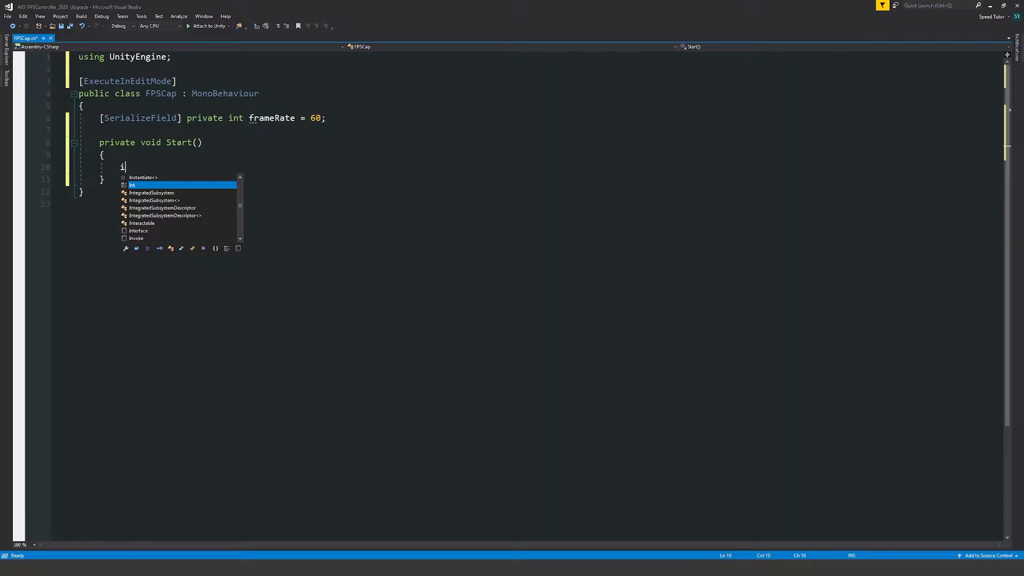
type("#if UNITY")
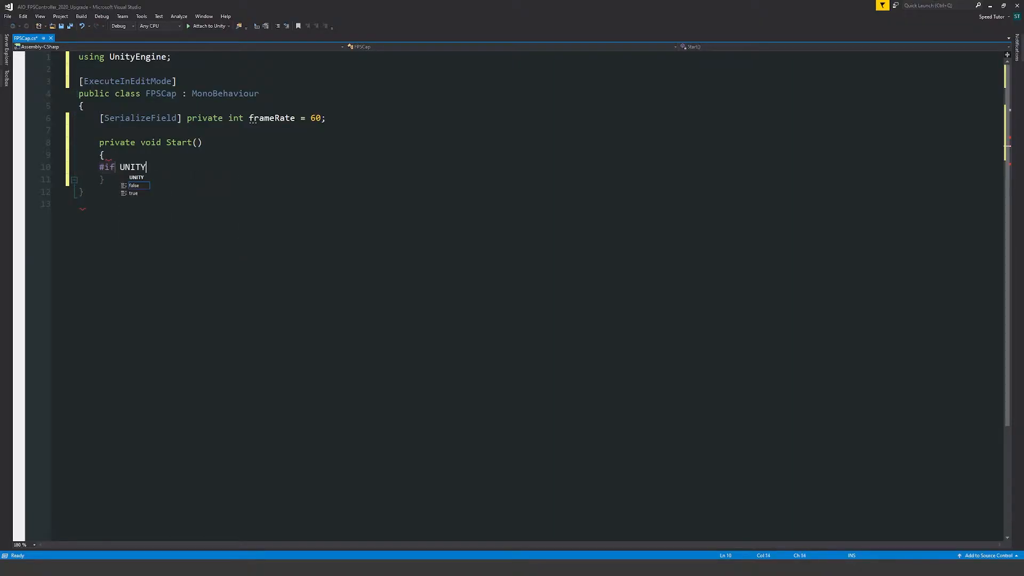
type("_EDITOR")
type("#endif")
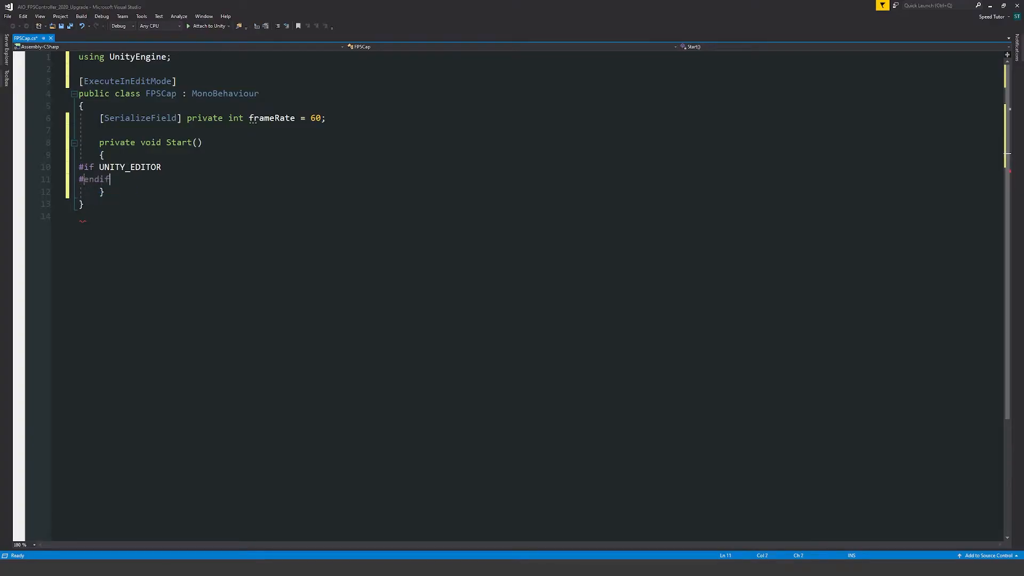
key("Enter")
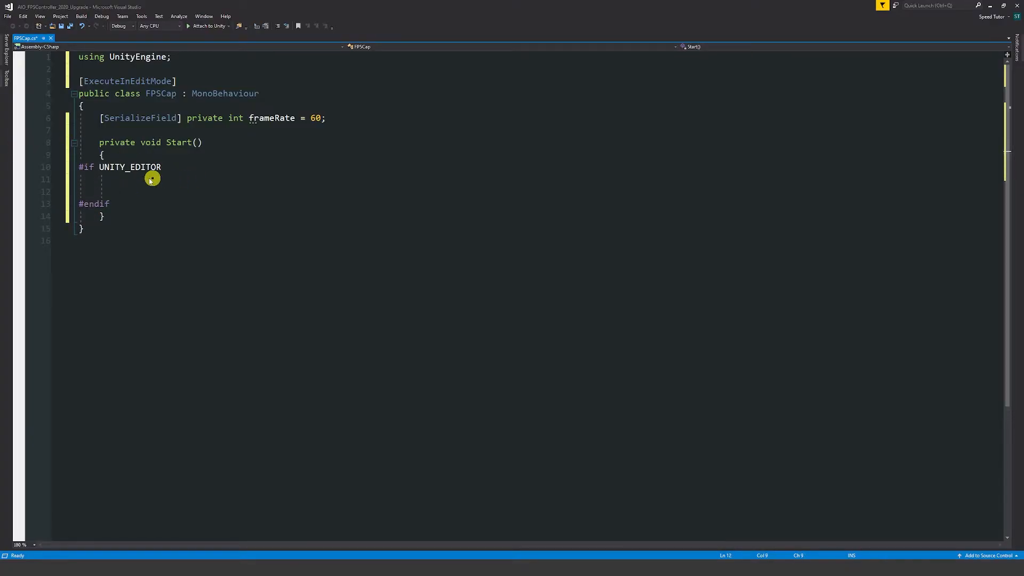
key("Enter")
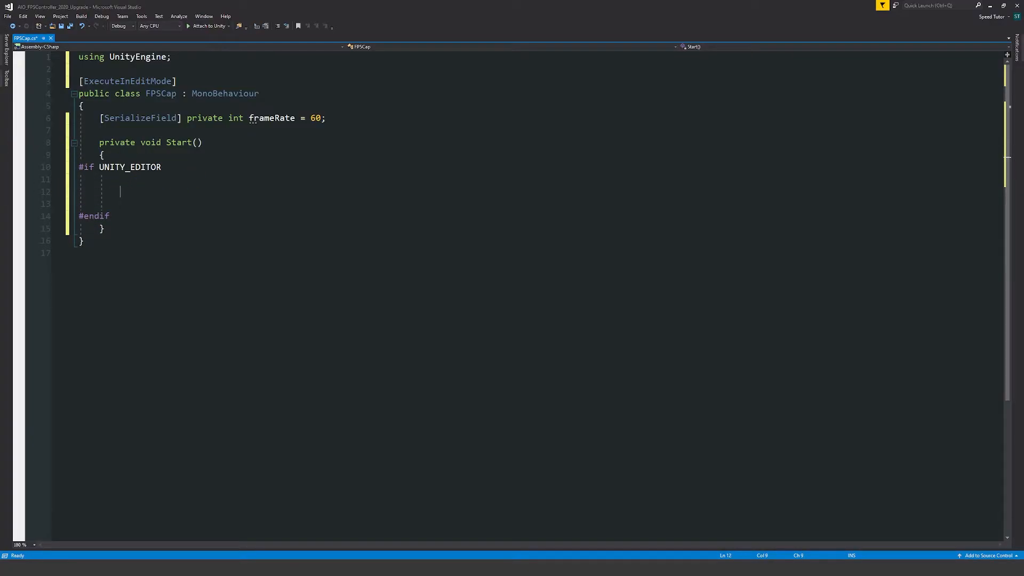
Set QualitySettings.vSyncCount = 0 and Application.targetFrameRate = frameRate inside the block.
type("qualitySettings.")
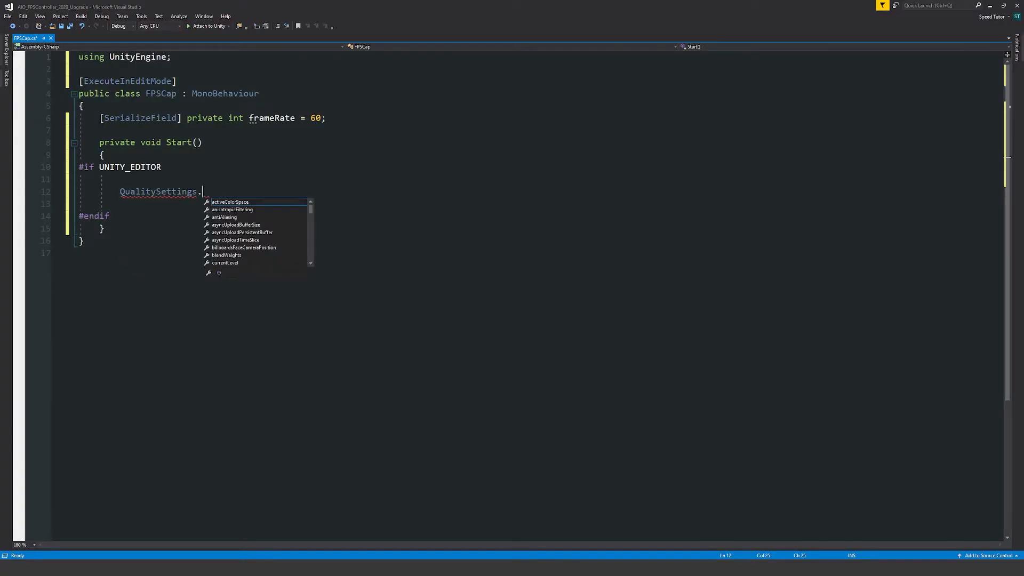
type("vSyncCount =")
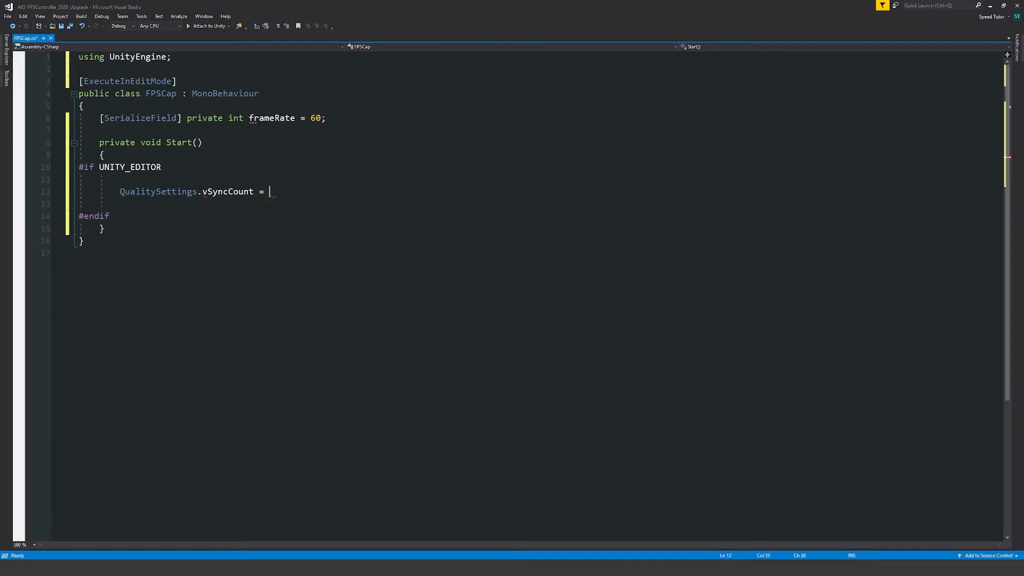
type("0;")
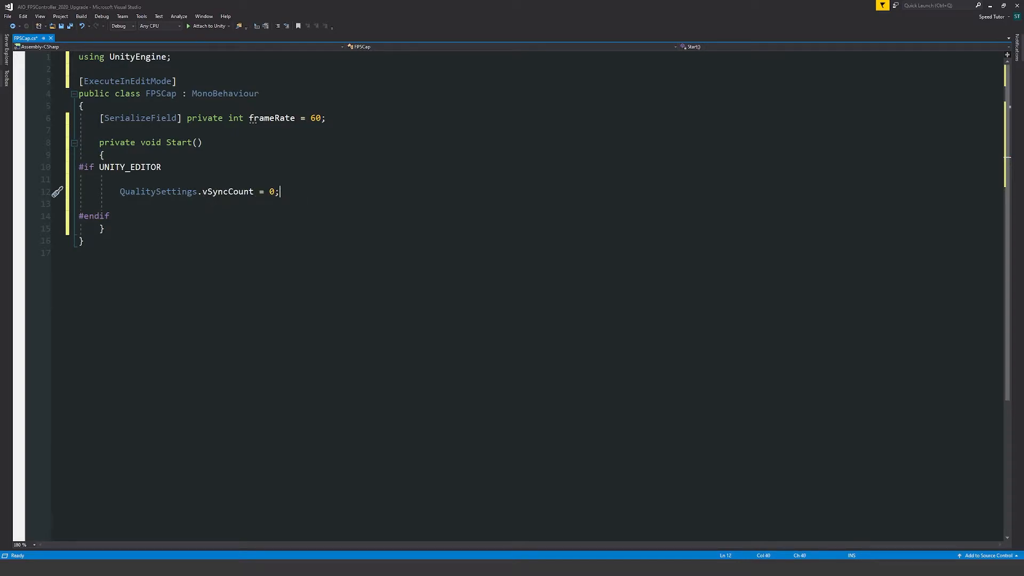
key("Enter")
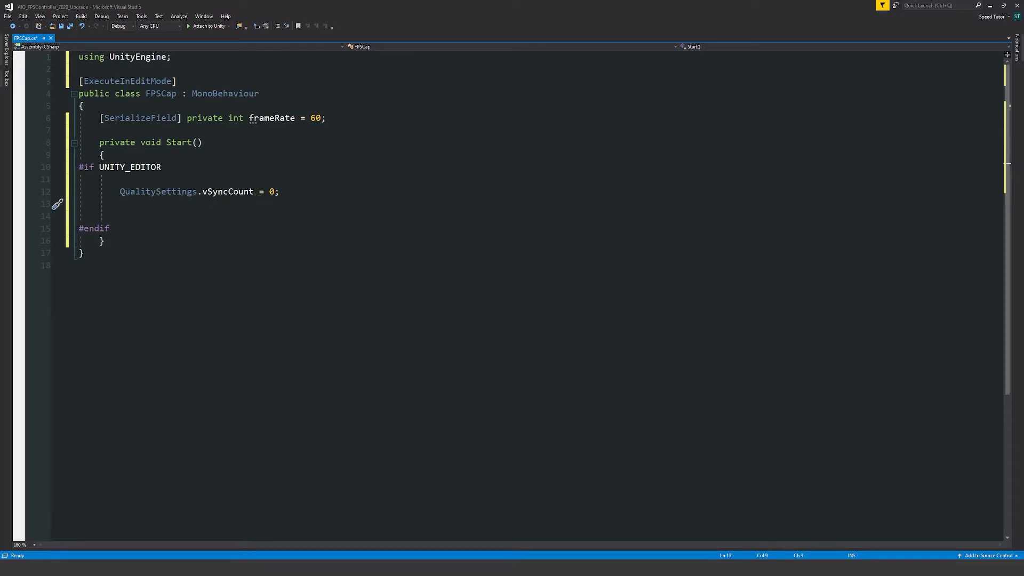
type("Application")
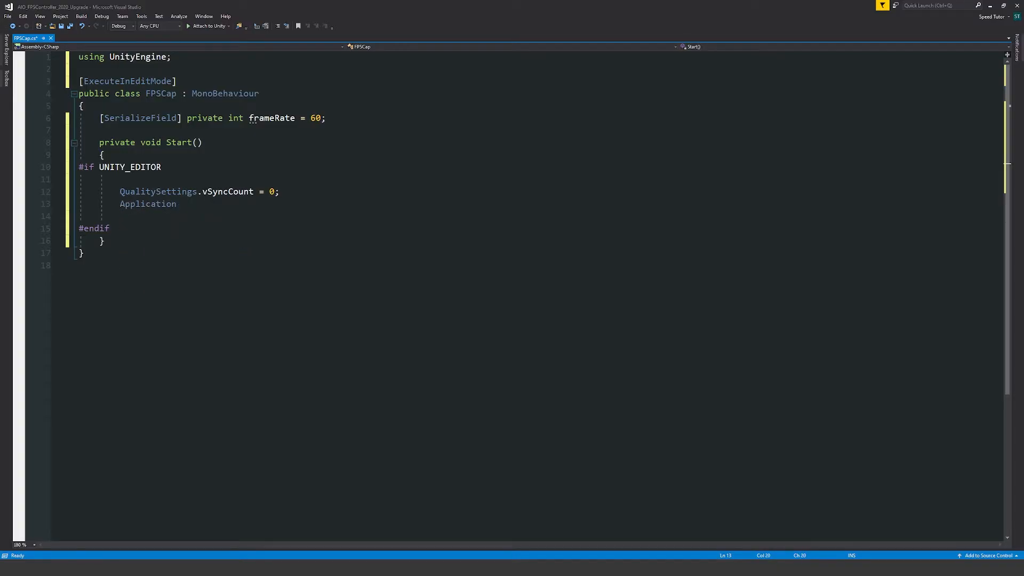
type(".targetFrameRate")
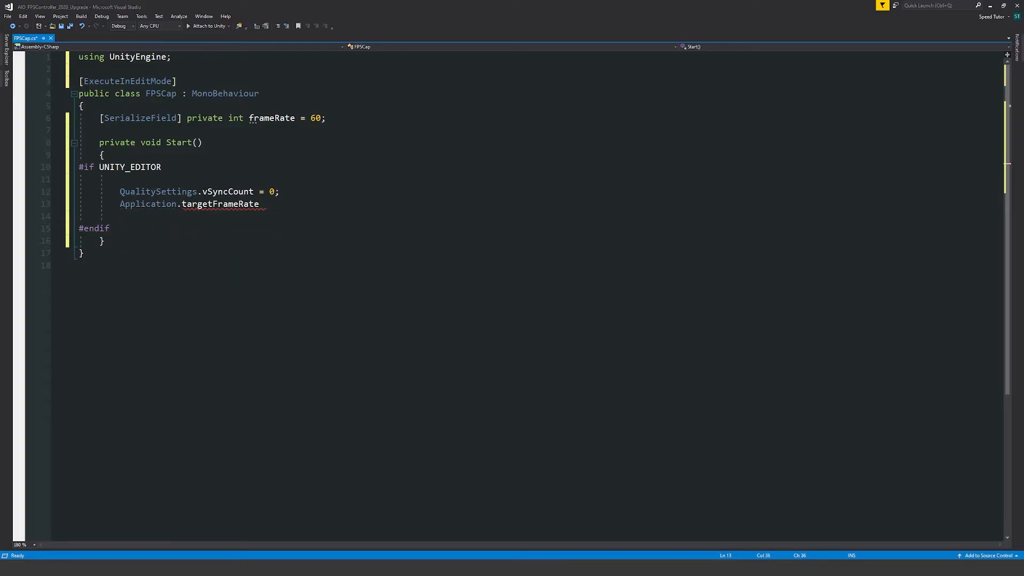
type("= frameRate;")
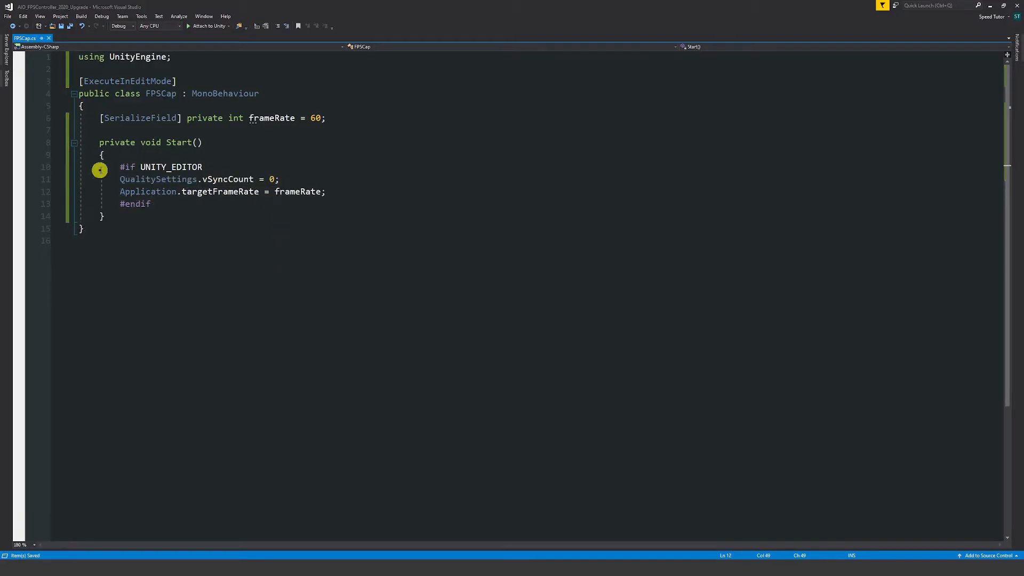
double_click(227, 180)
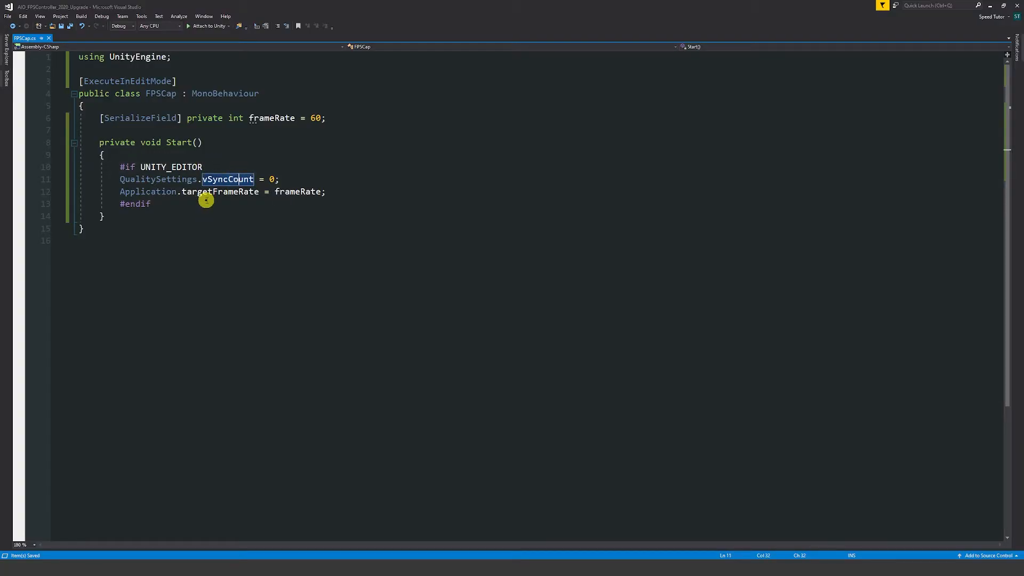
mouse_move(198, 231)
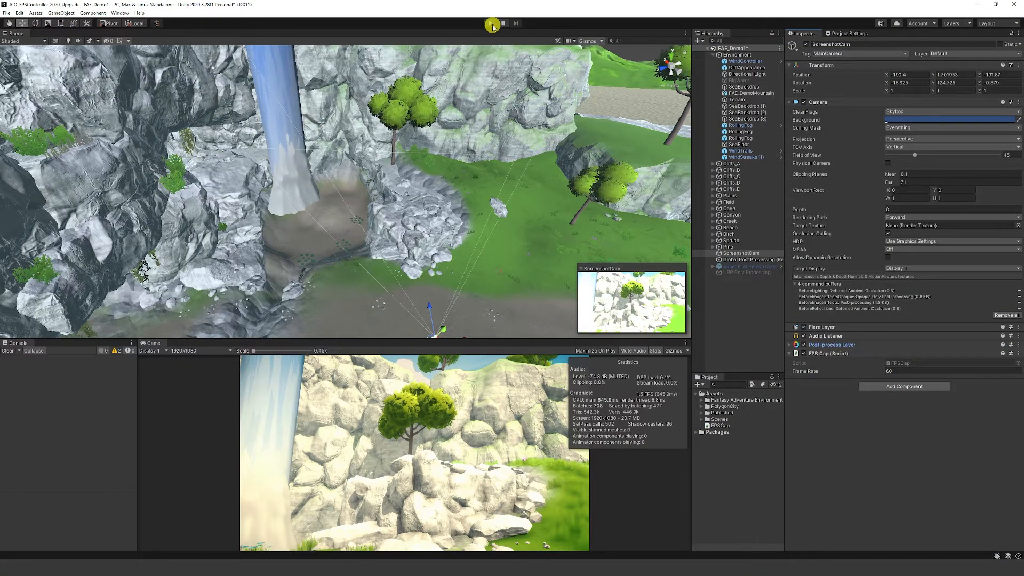
Play the scene with FPS Cap on the camera to test the 60 FPS limit.
left_click(491, 25)
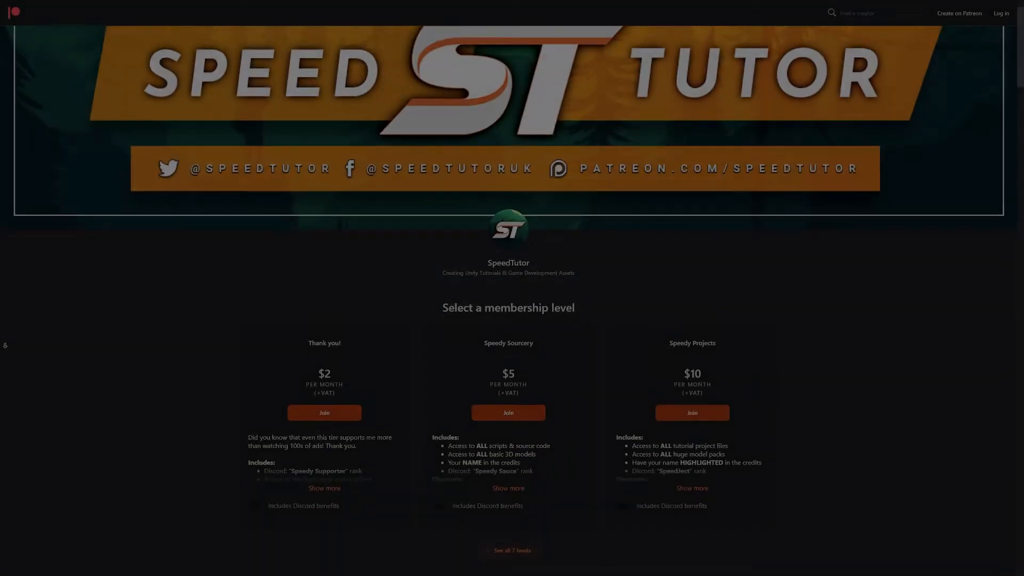
Scroll the SpeedTutor Patreon page past the tiers to the About section.
scroll("down", 3)
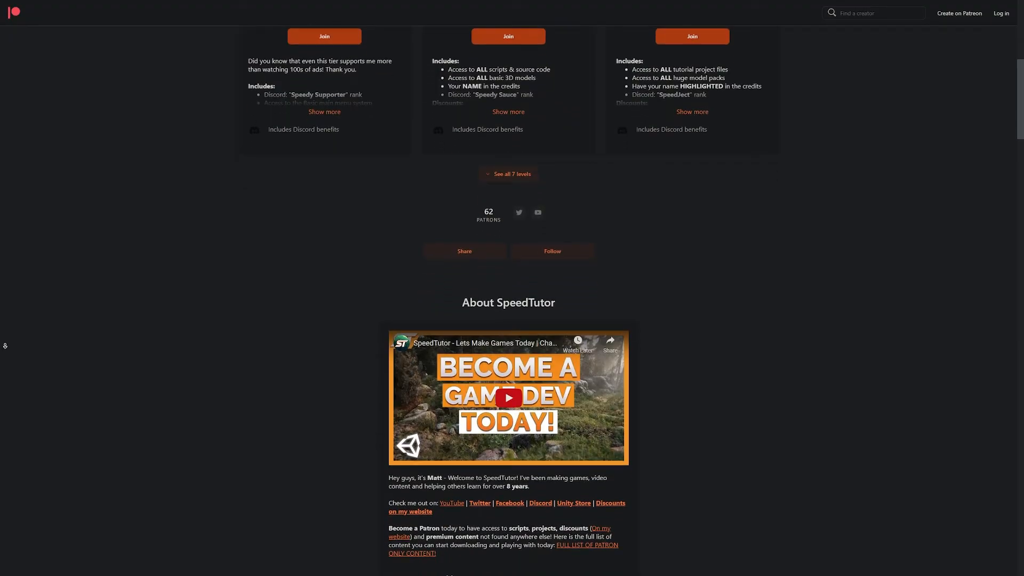
scroll("down", 3)
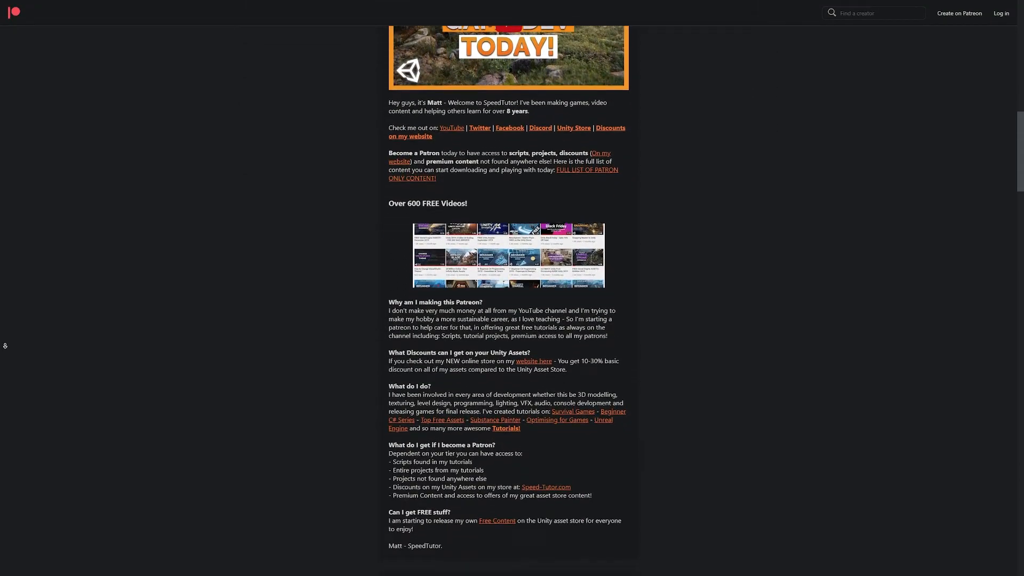
scroll("down", 3)
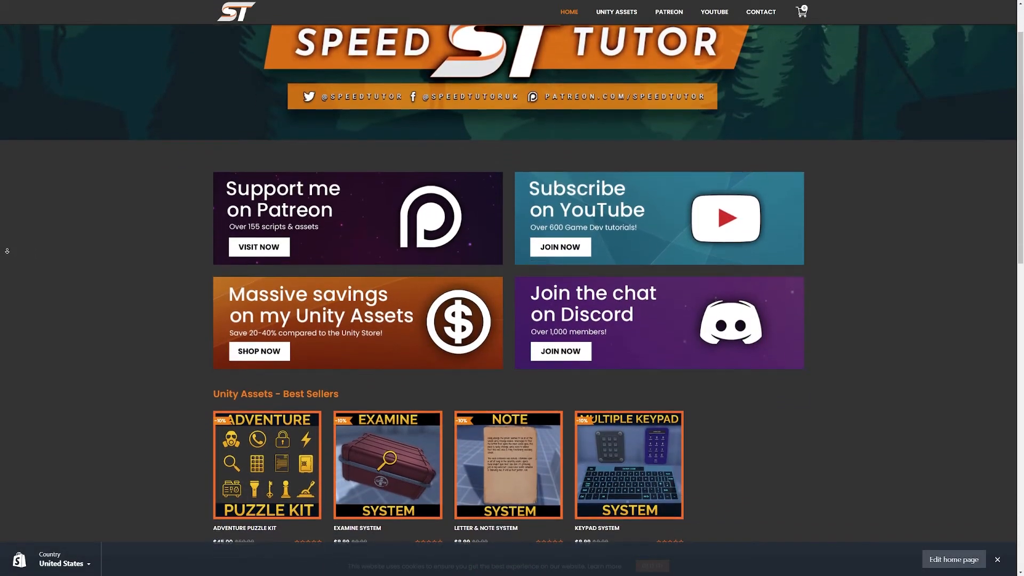
Scroll the SpeedTutor homepage down to the Puzzle Systems asset listings.
scroll("down", 3)
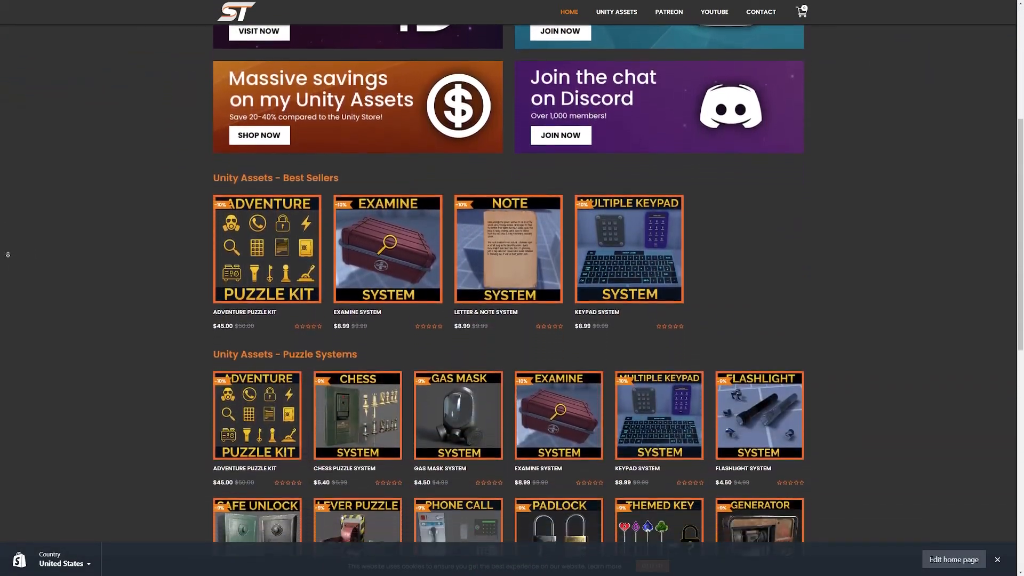
scroll("down", 3)
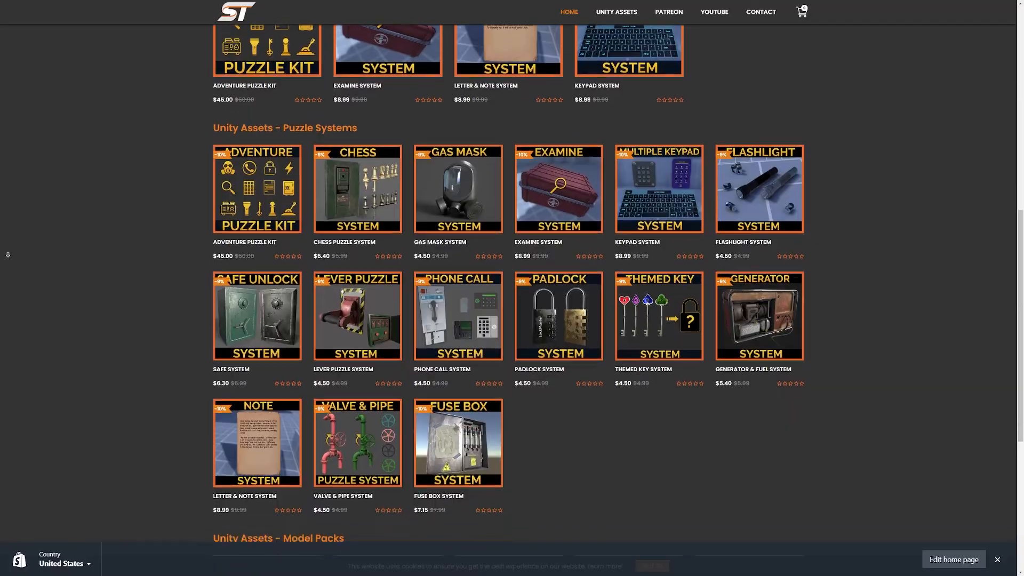